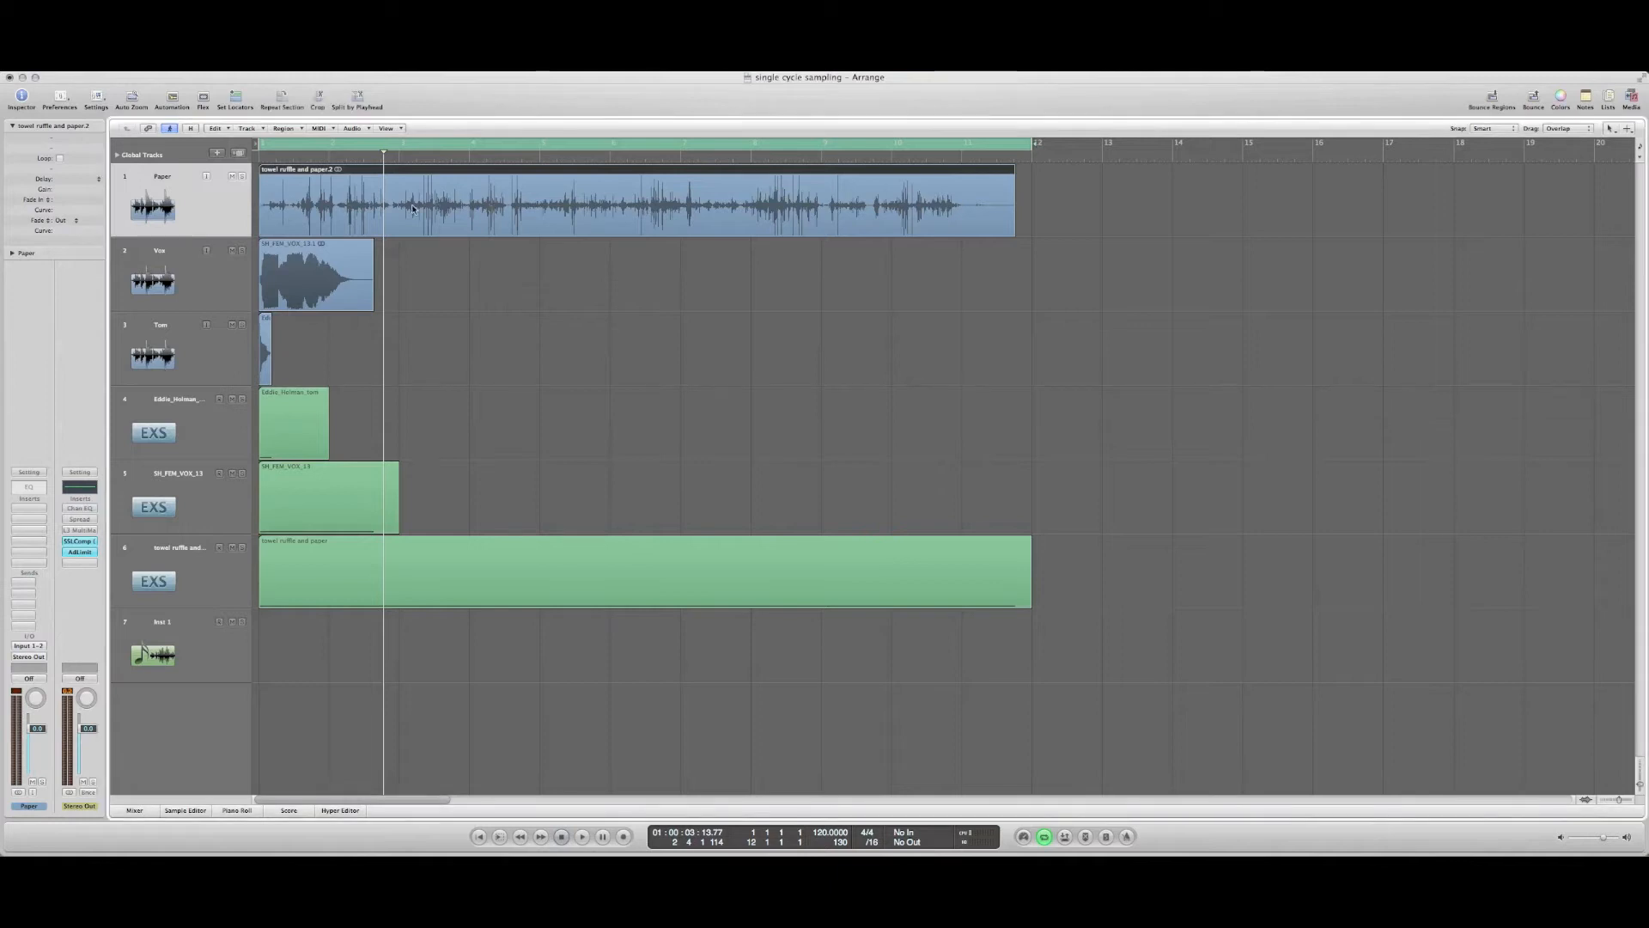
mouse_move(237, 177)
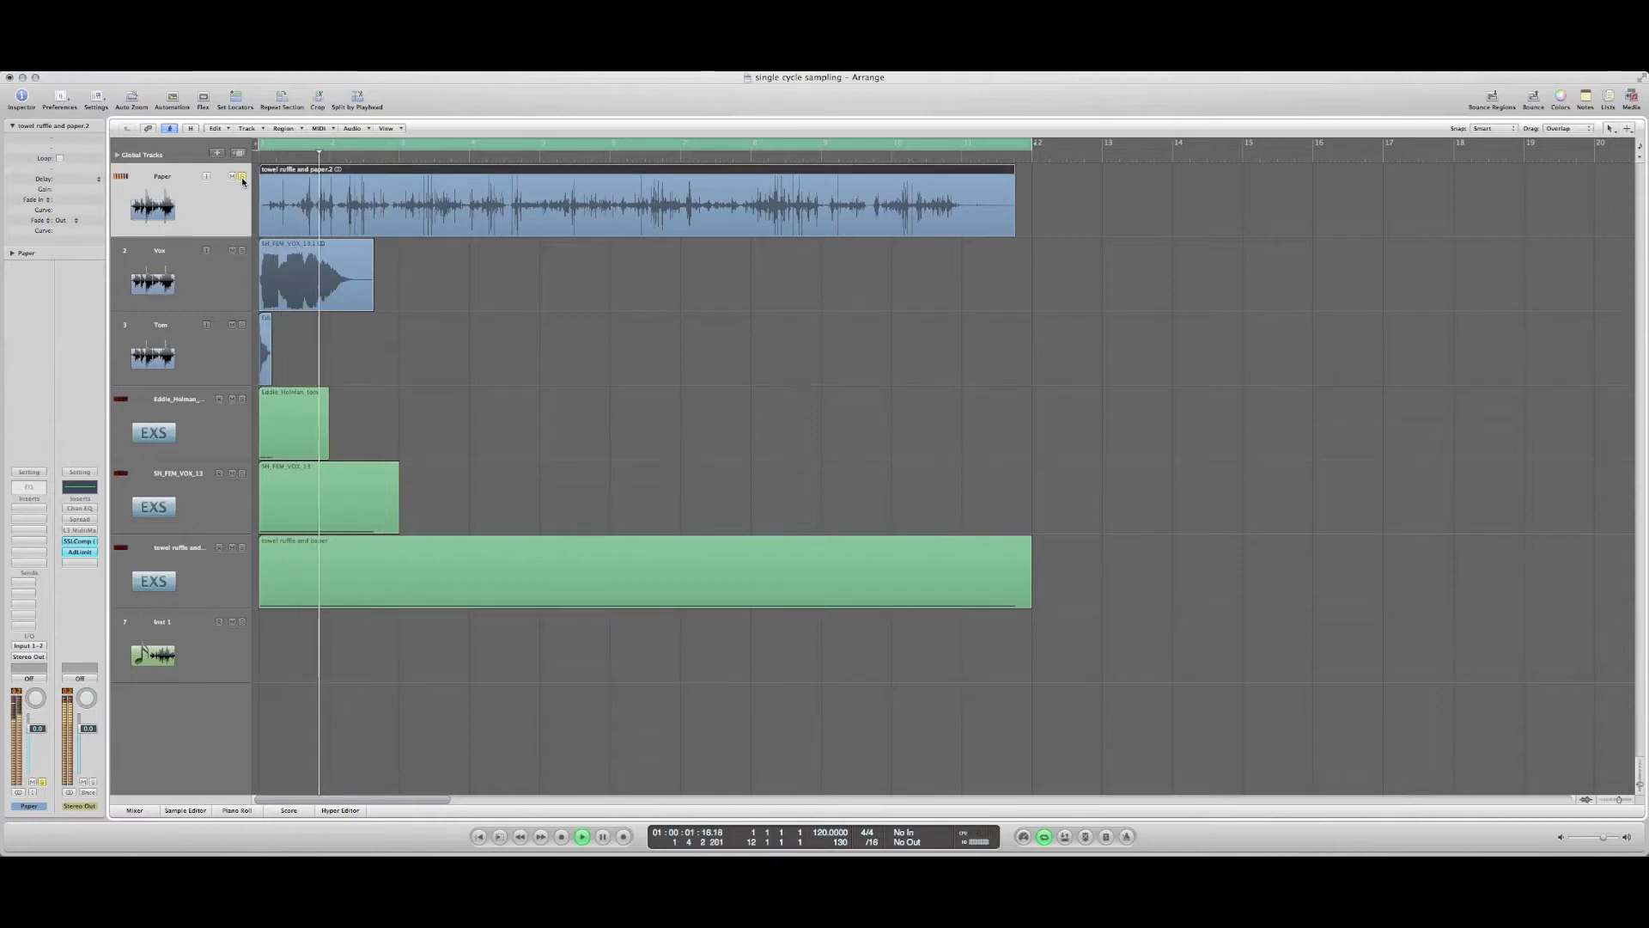
Convert the Vox region to a new sampler track via Audio > Convert Regions to New Sampler Track
left_click(583, 837)
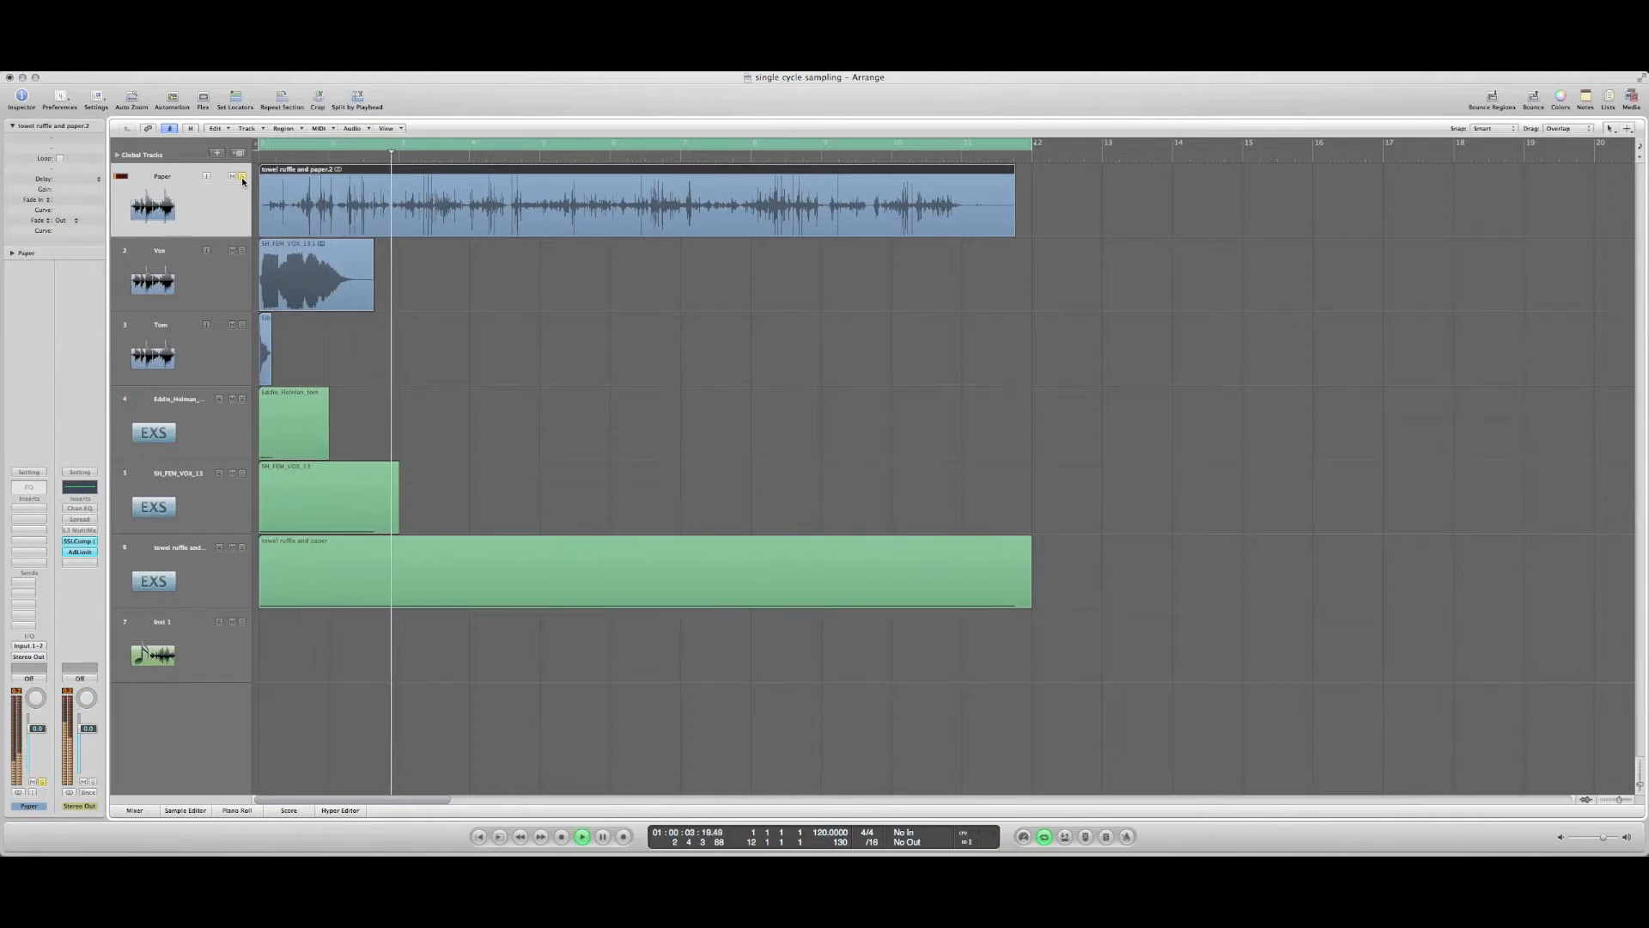
left_click(584, 838)
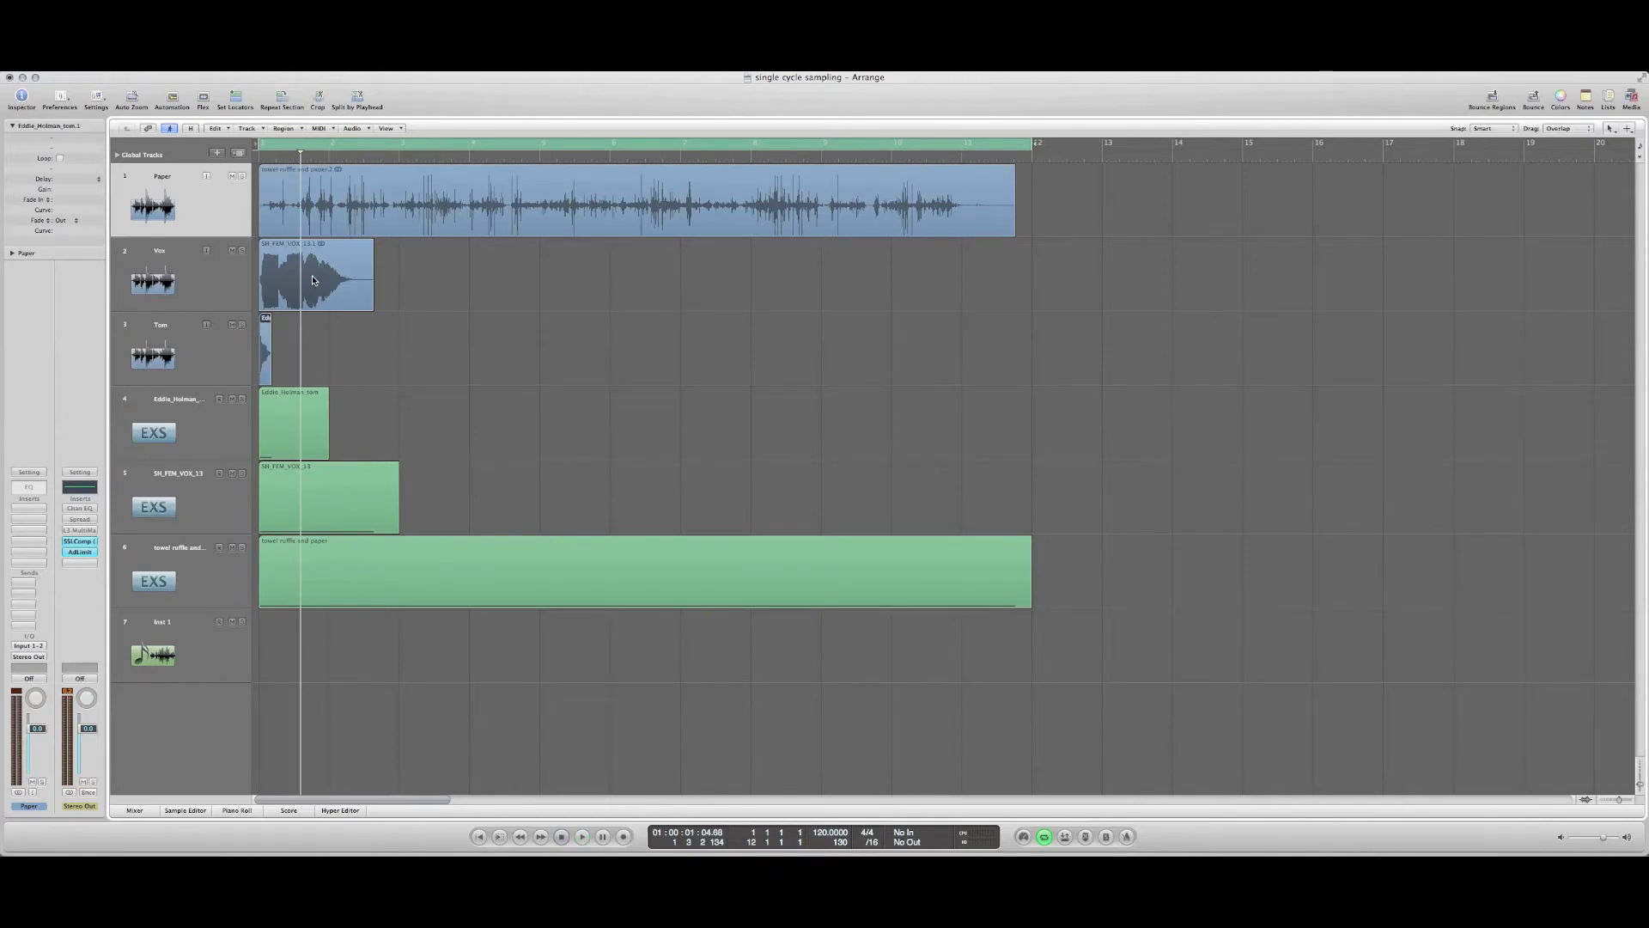
right_click(312, 279)
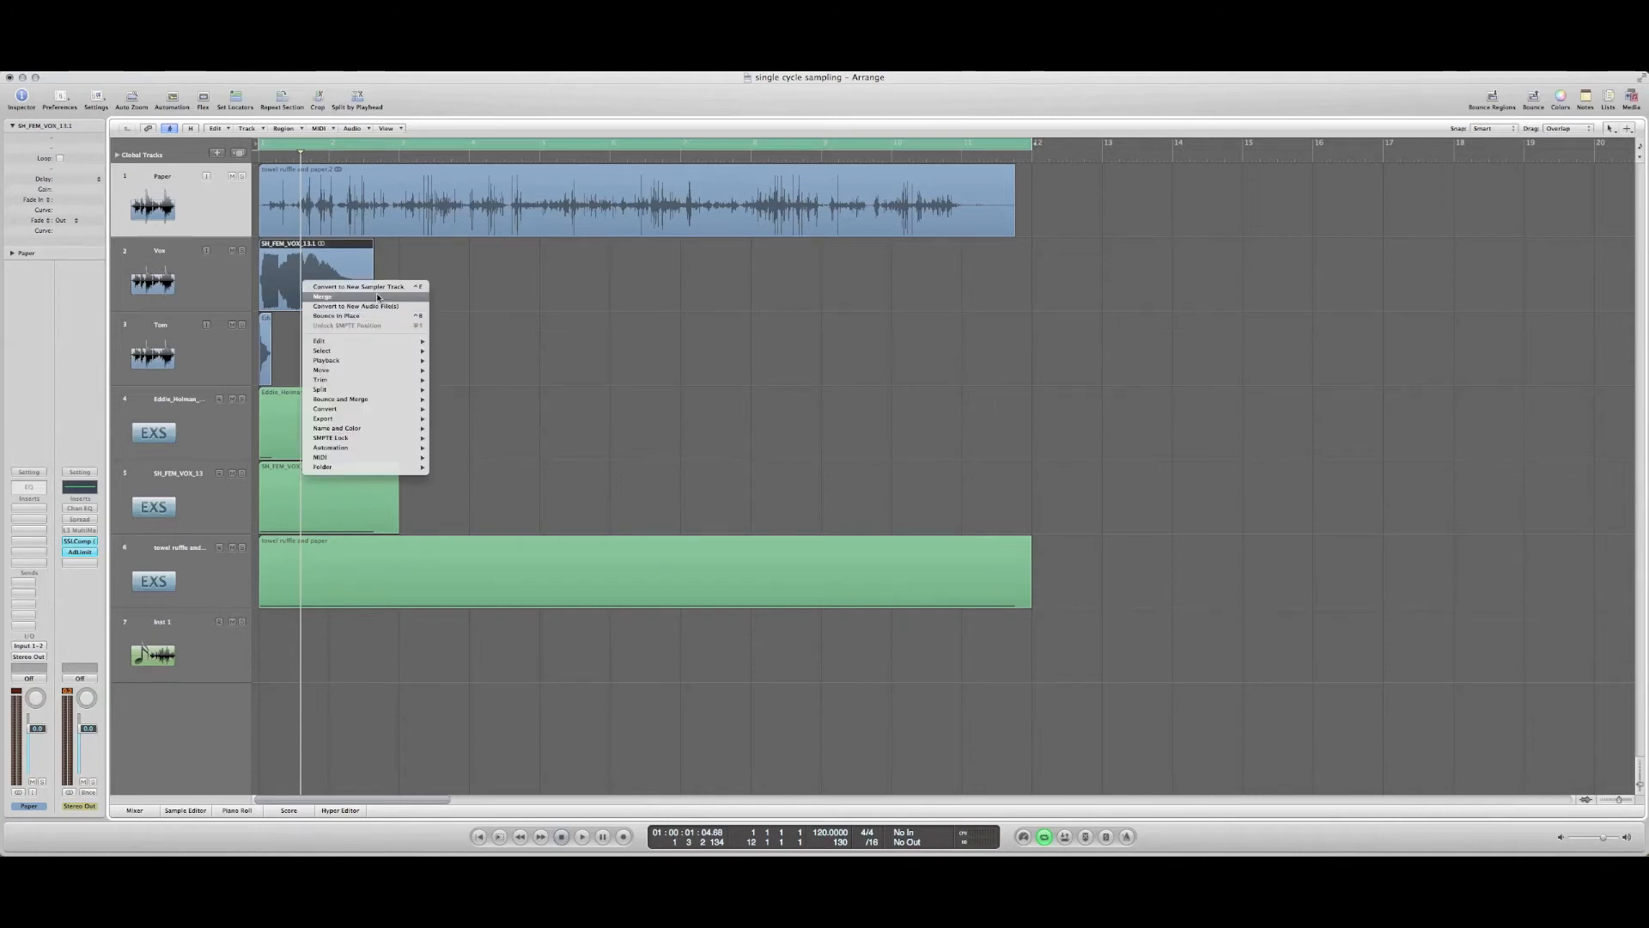
mouse_move(378, 286)
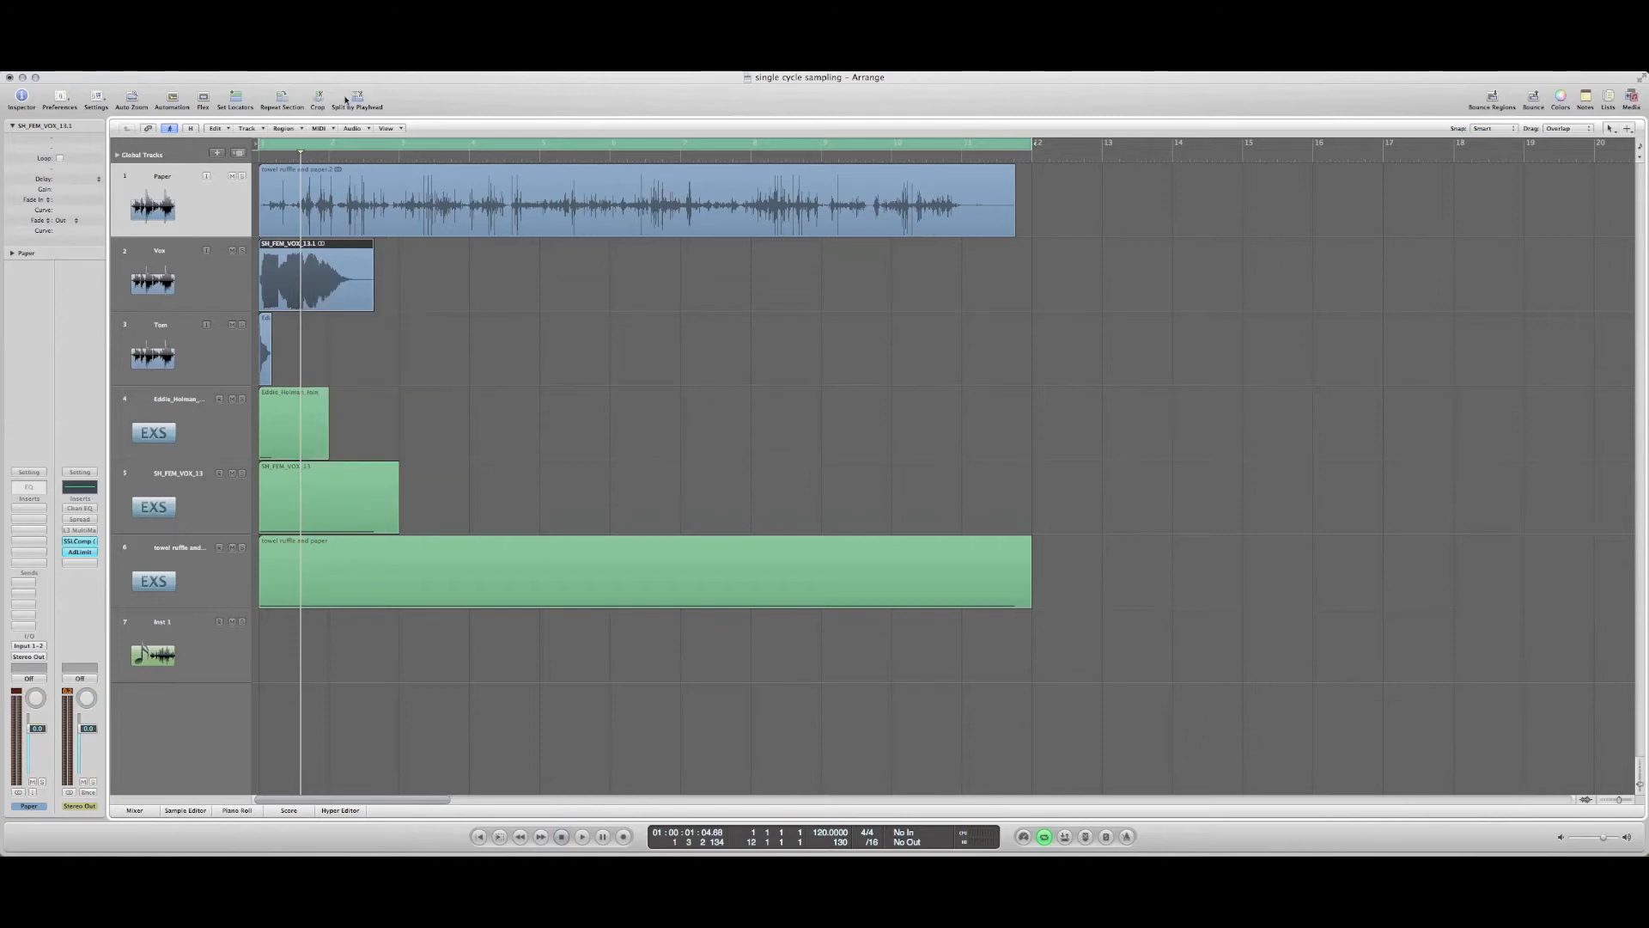
left_click(351, 127)
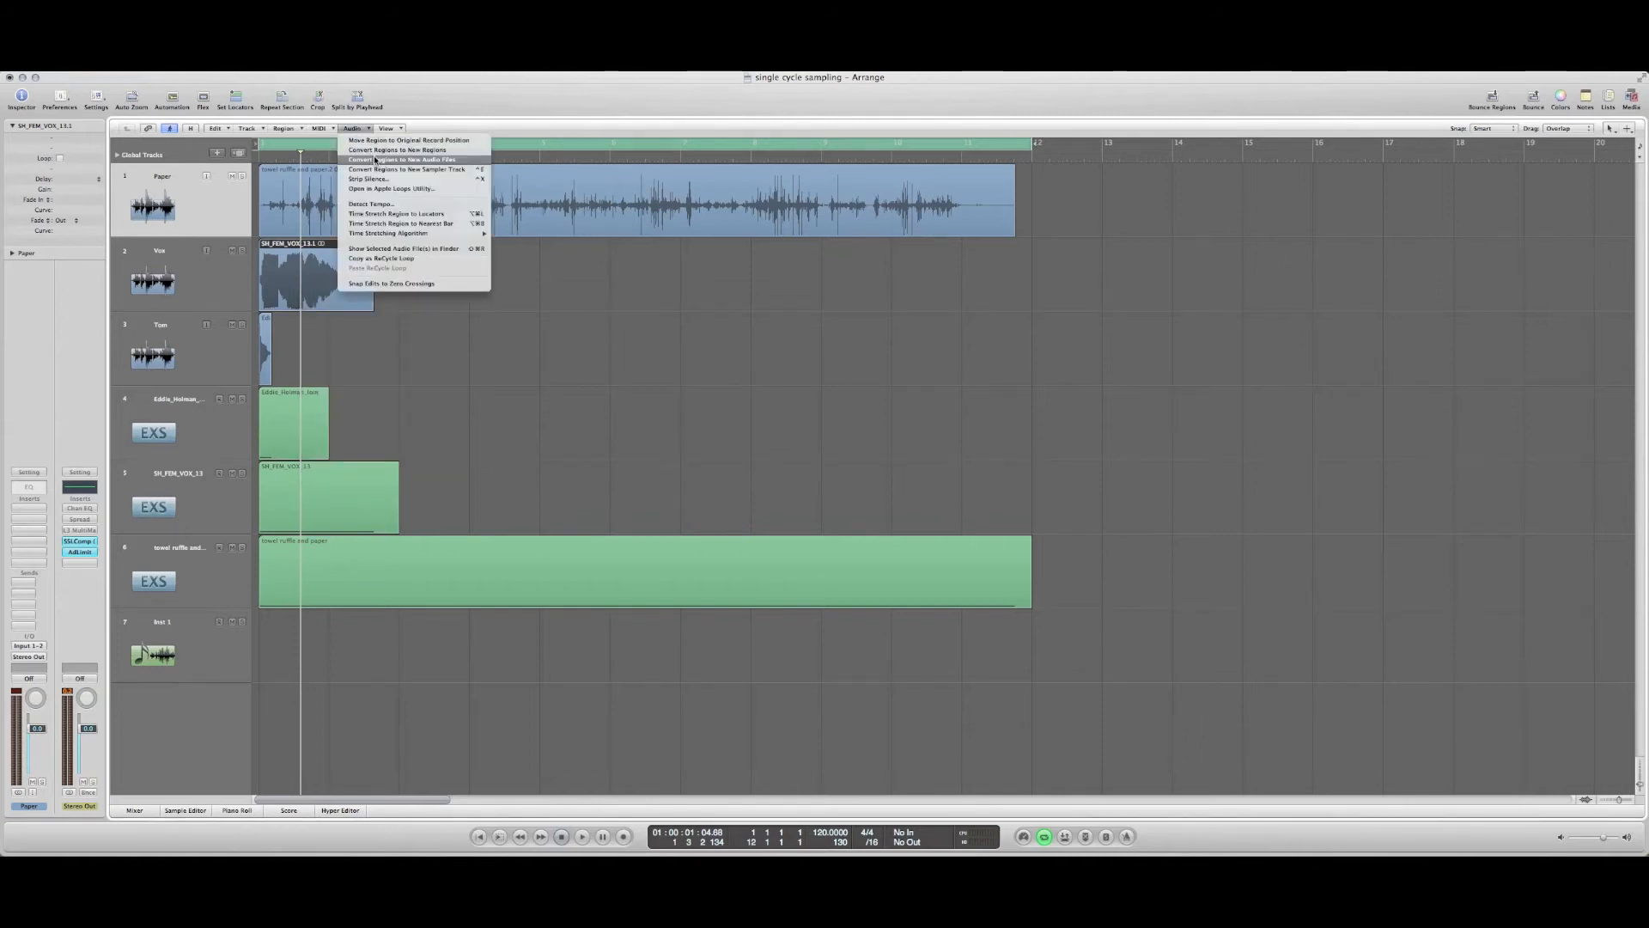
left_click(405, 169)
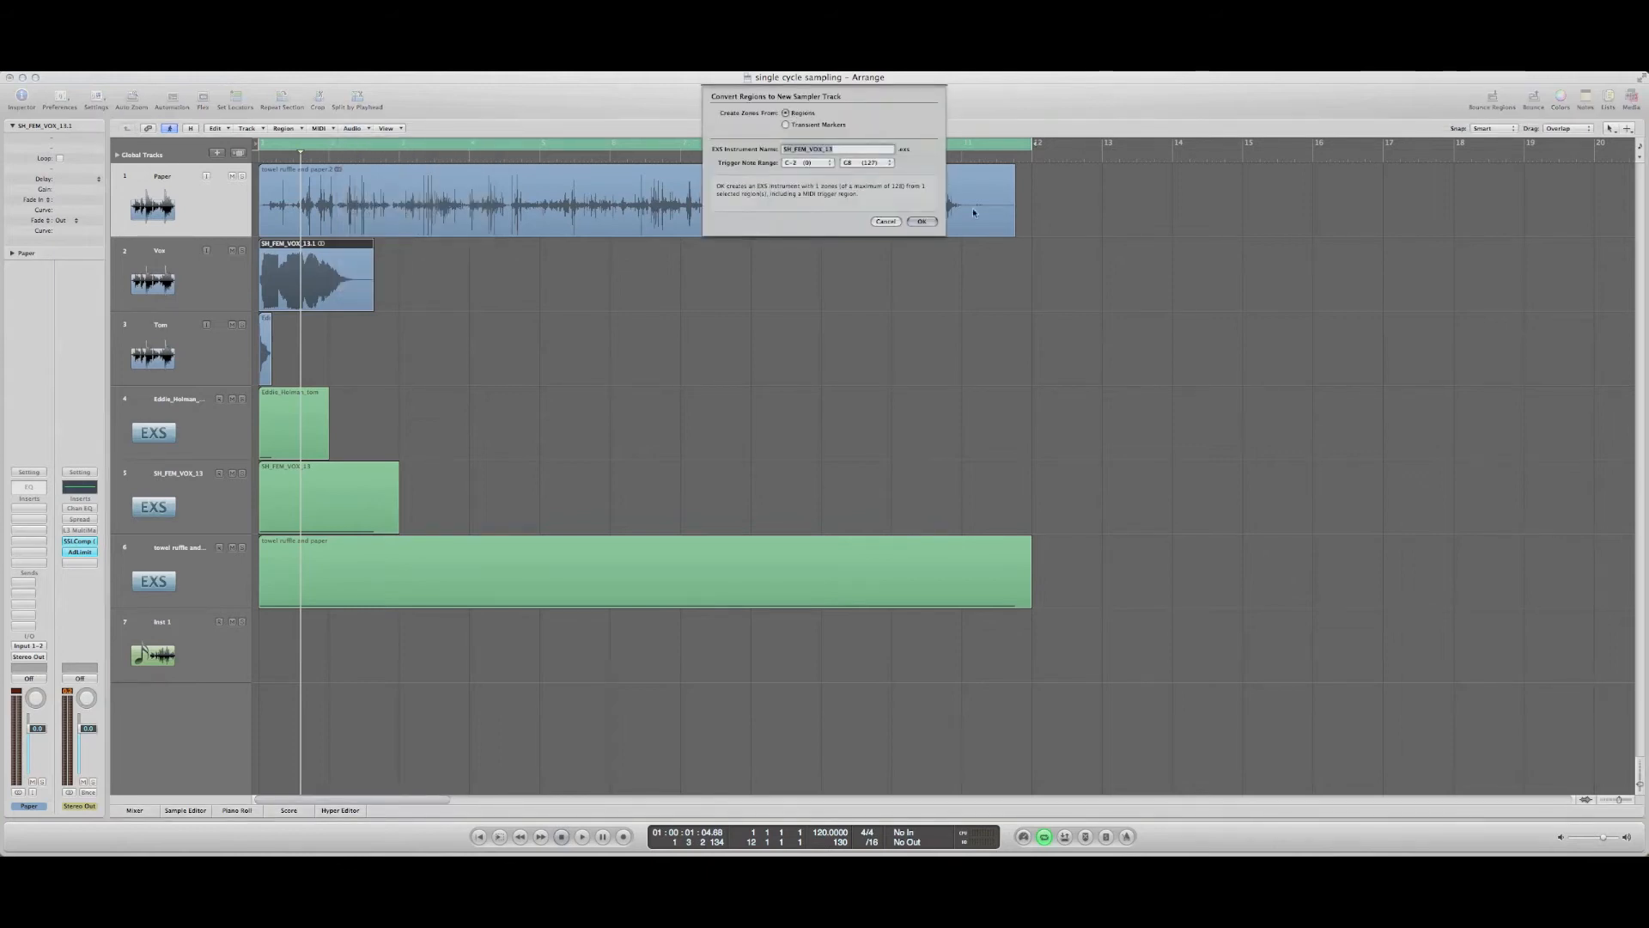
left_click(921, 220)
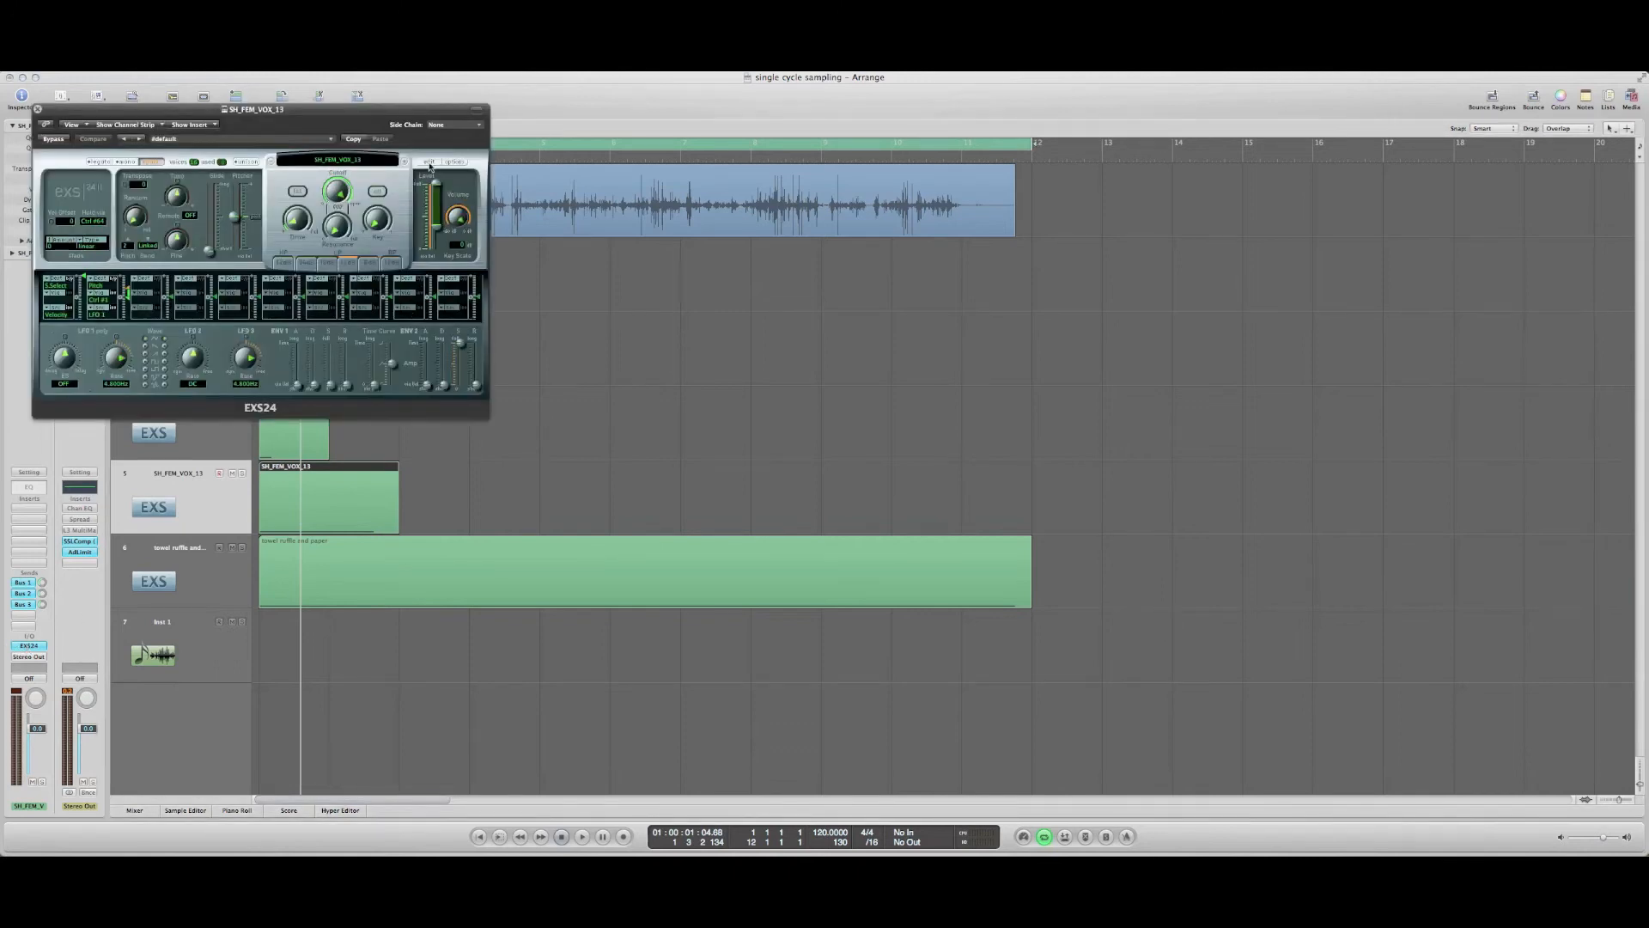
Show the SH_FEM_VOX_13 zone's loop parameters via View > Zone: Loop in the Instrument Editor
left_click(426, 161)
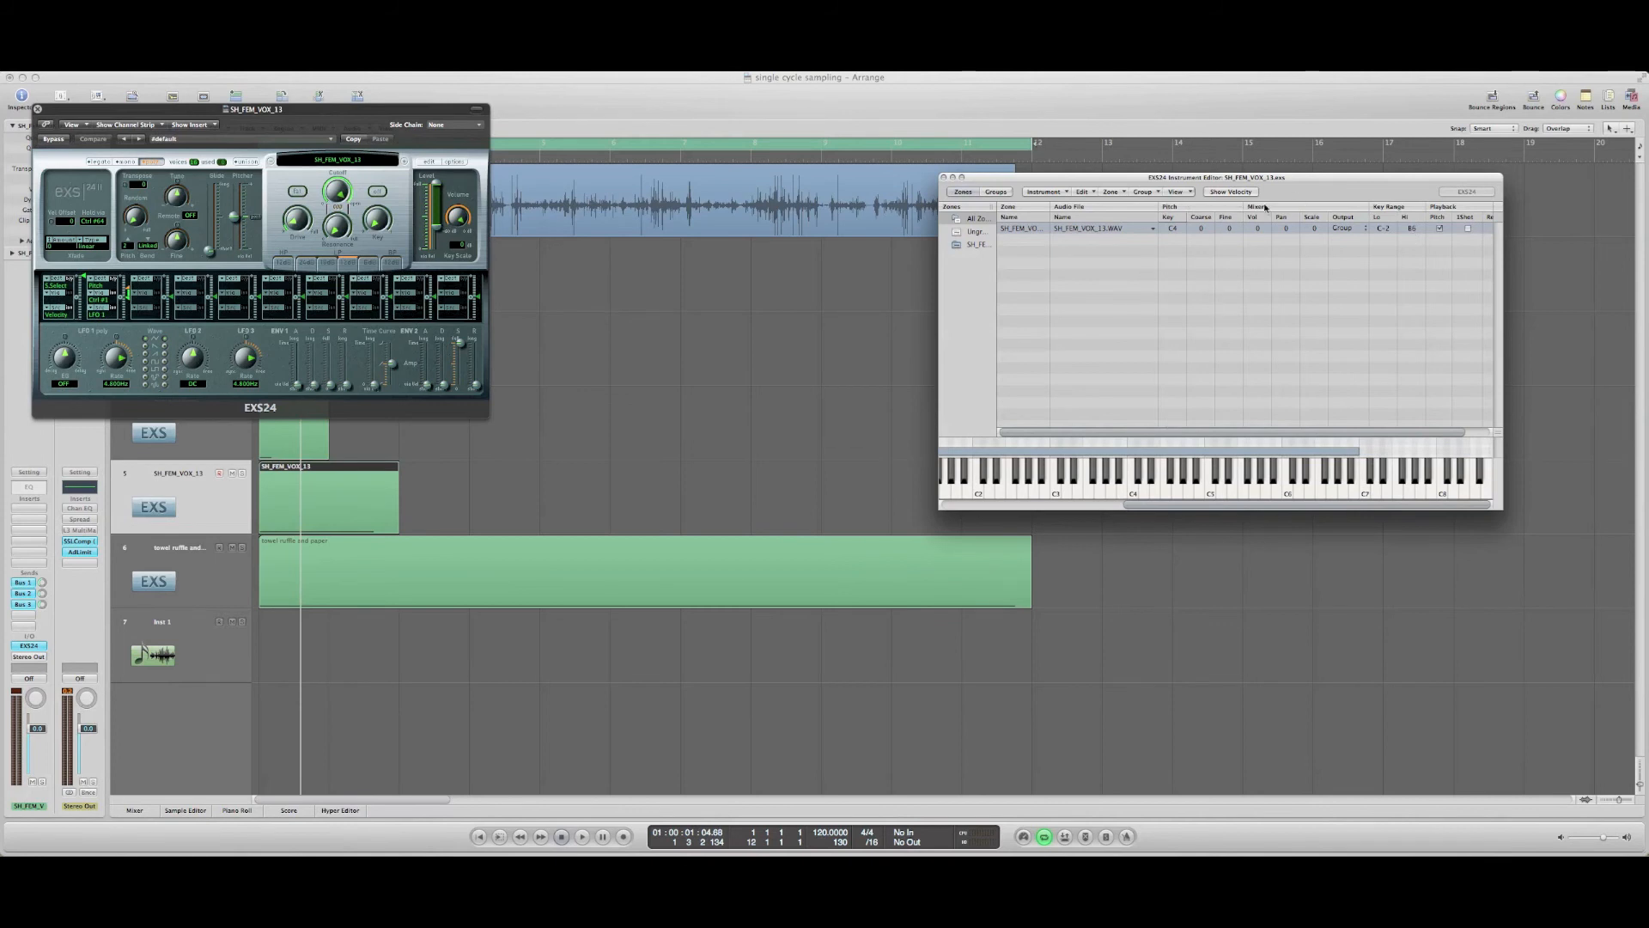
left_click(1175, 193)
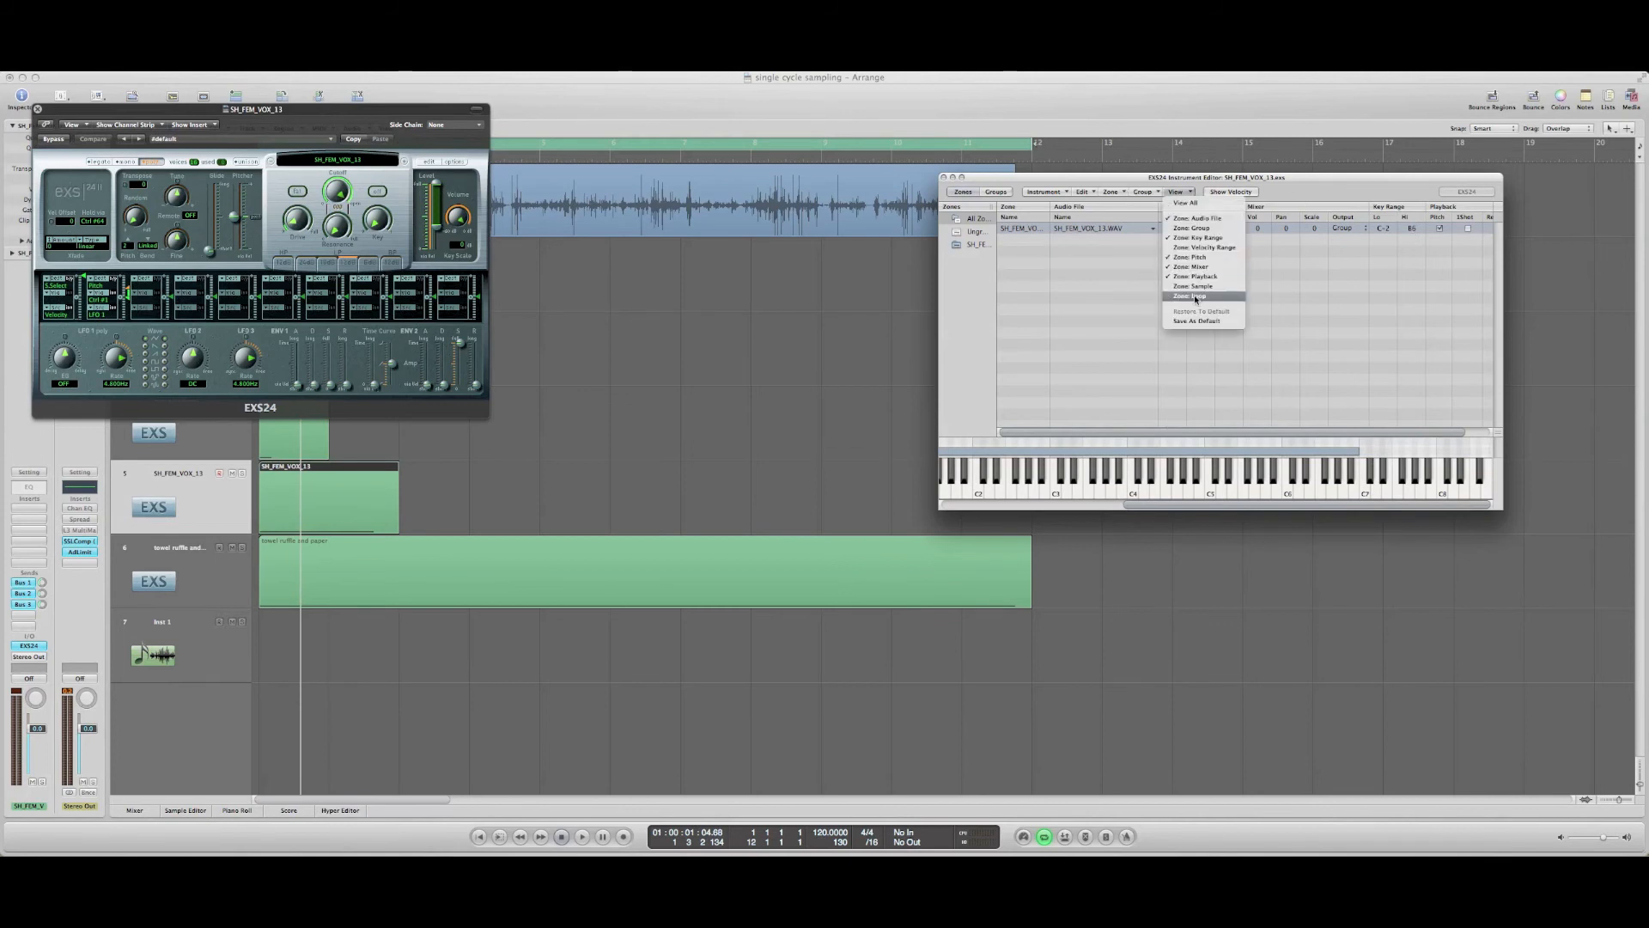
left_click(1190, 296)
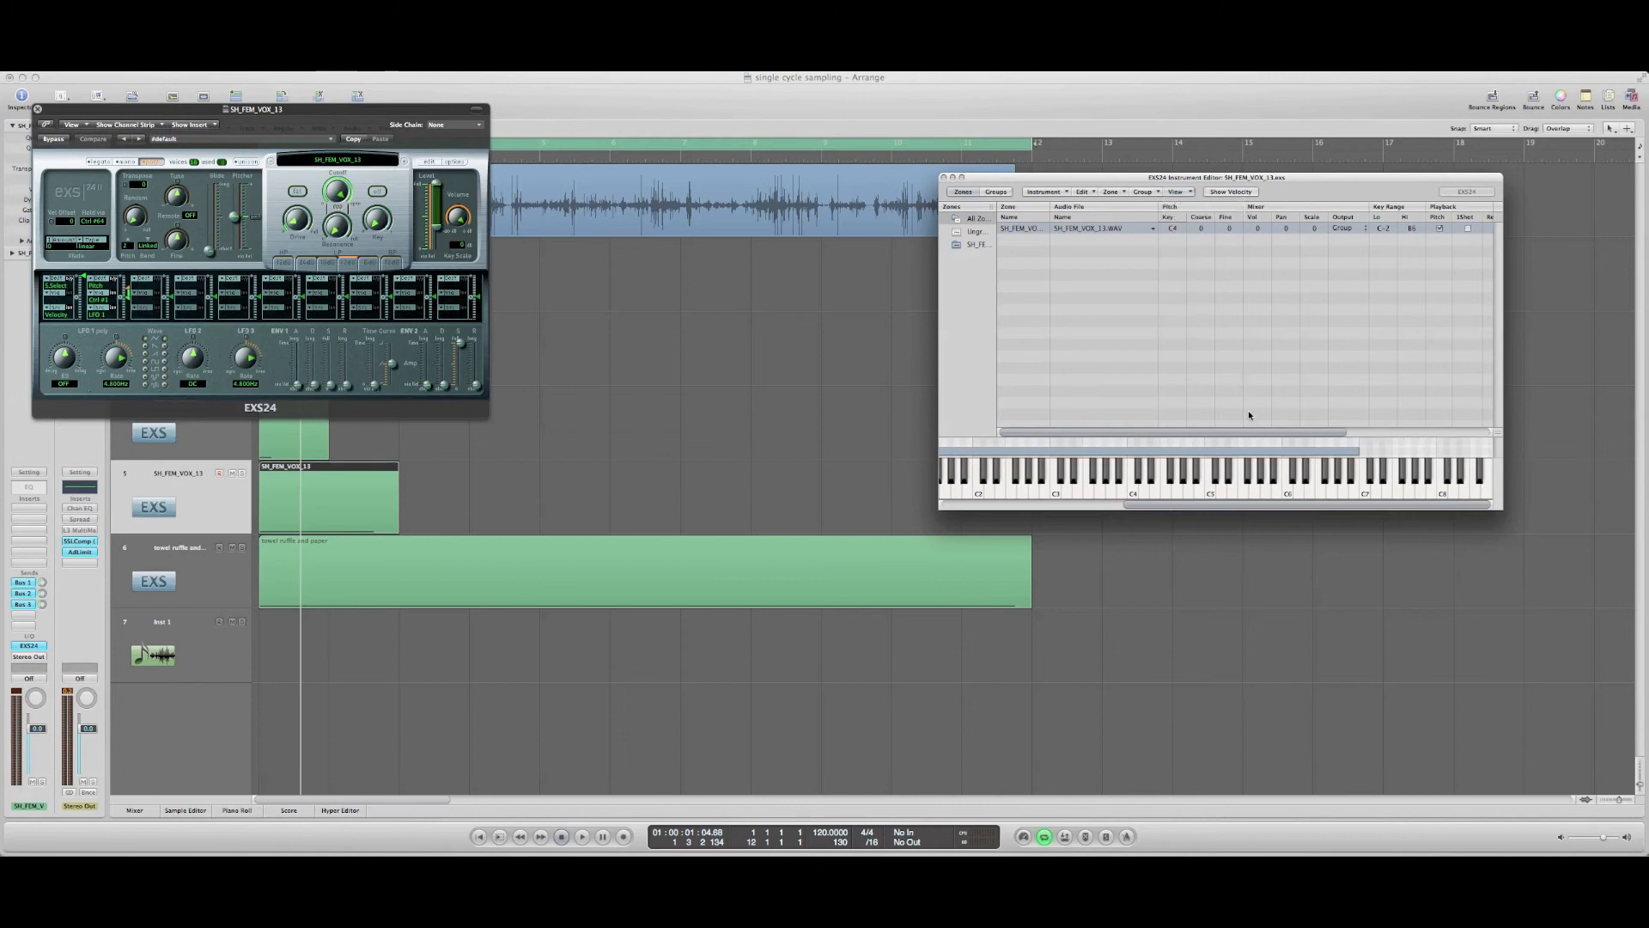